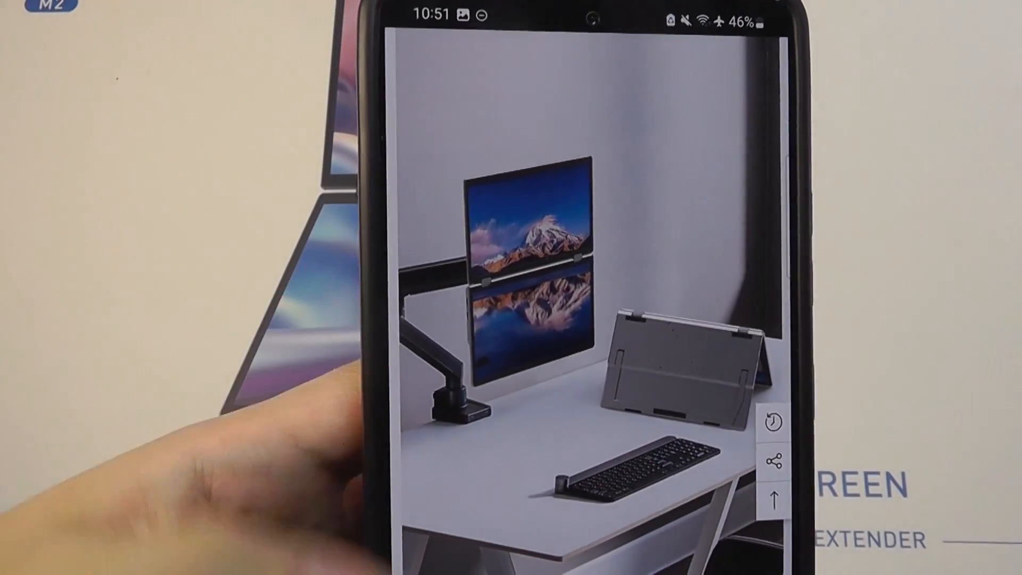
{"action": "scroll", "scroll_direction": "up", "scroll_amount": 3}
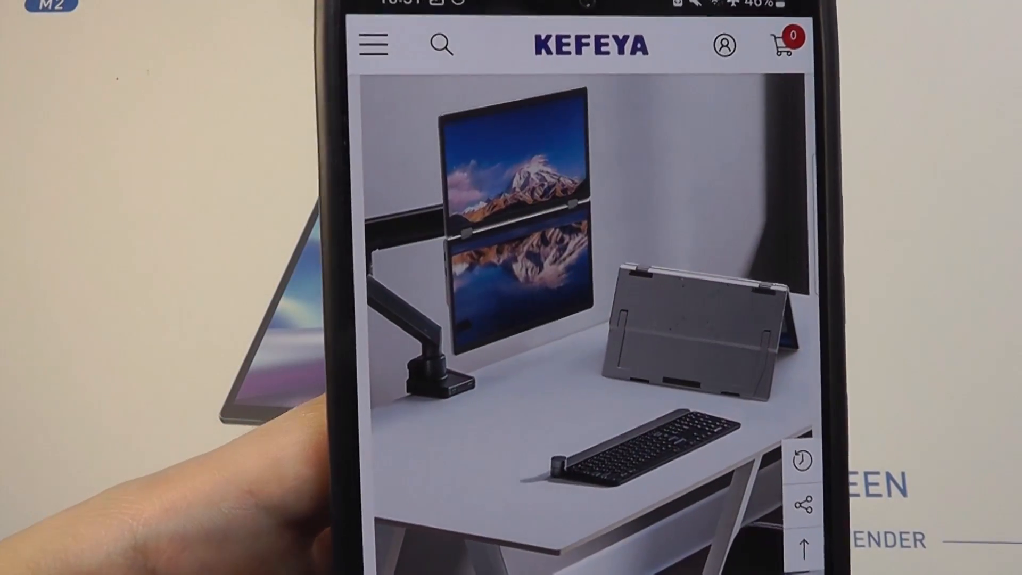
{"action": "scroll", "scroll_direction": "down", "scroll_amount": 3}
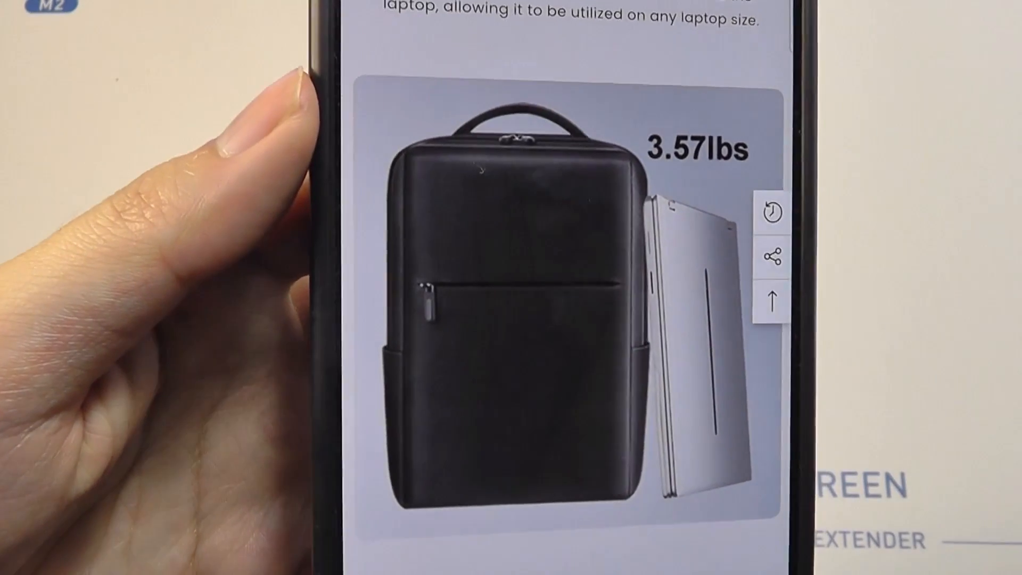